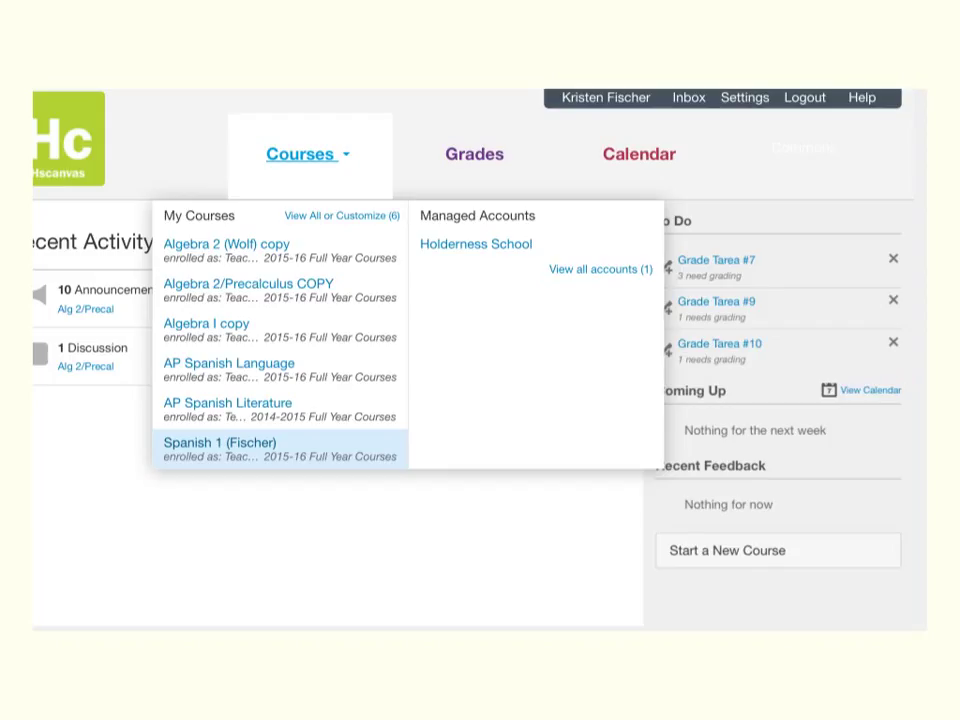
Open the Spanish 1 (Fischer) course and view its People roster showing one teacher.
click(220, 442)
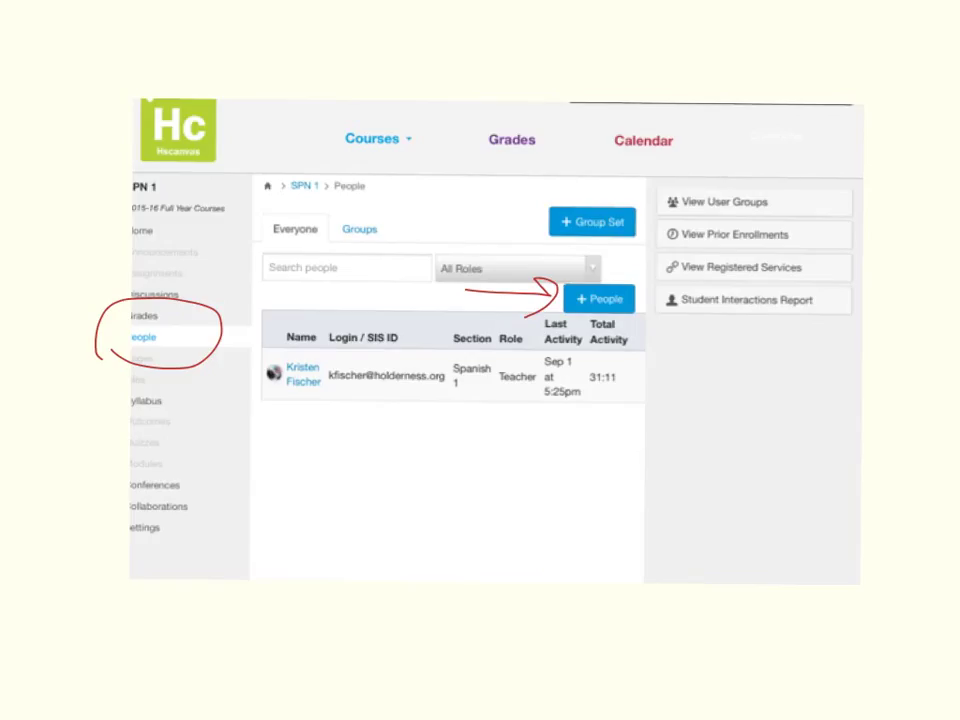
Start Add People with role Student and section Spanish 1.
click(600, 298)
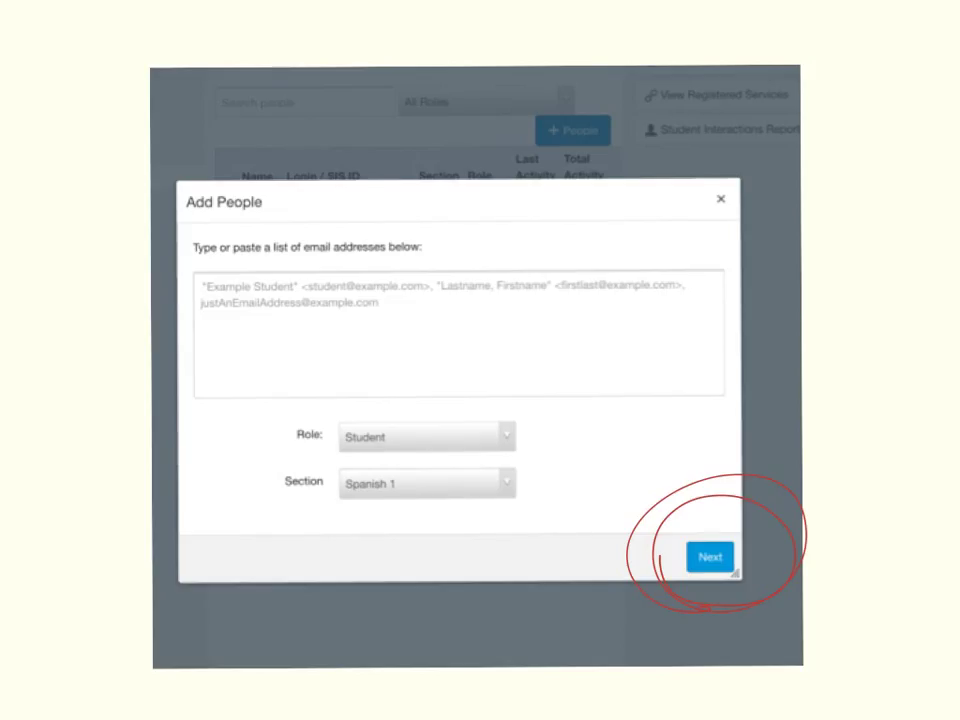
Select one class's block of student e-mail addresses in the Excel roster sheet.
click(710, 556)
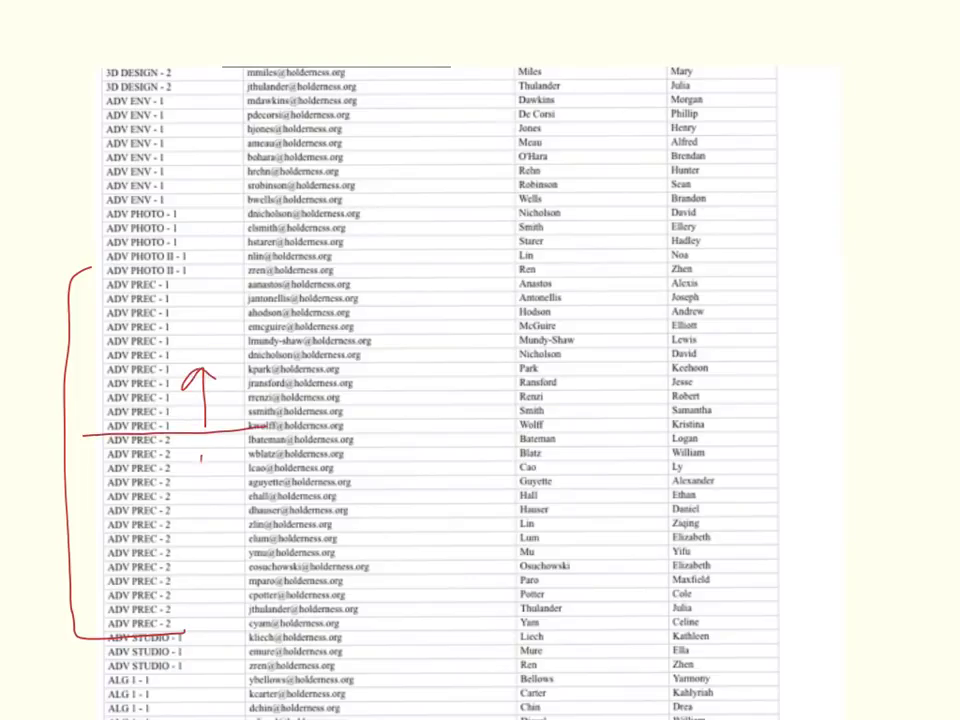
drag(196, 476, 200, 530)
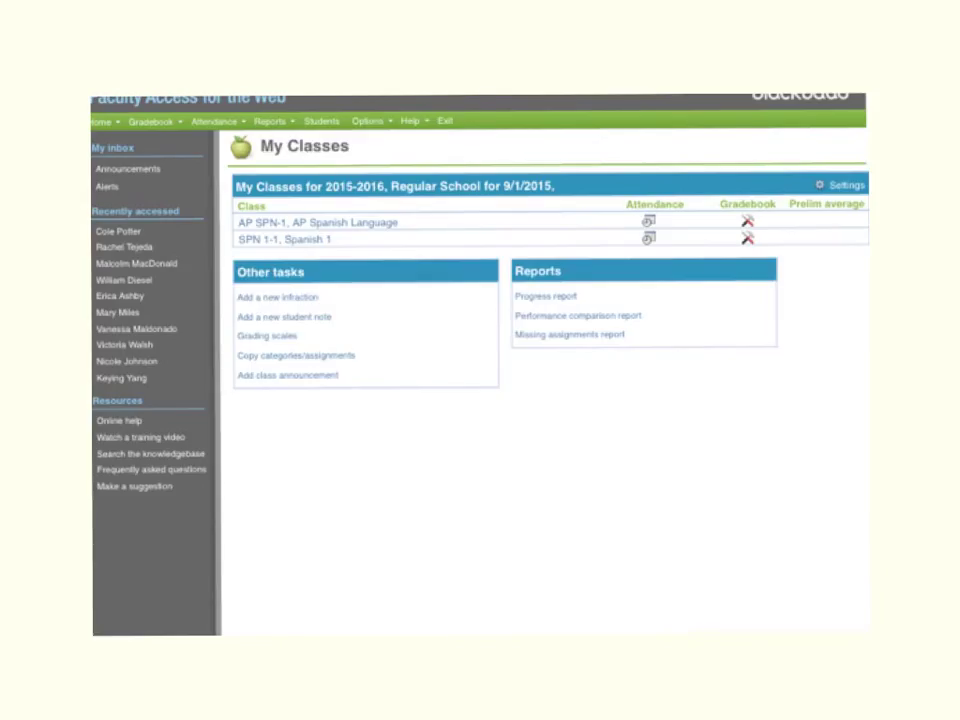
Enter the three student e-mail addresses and validate them, ready to add to Spanish 1.
click(748, 240)
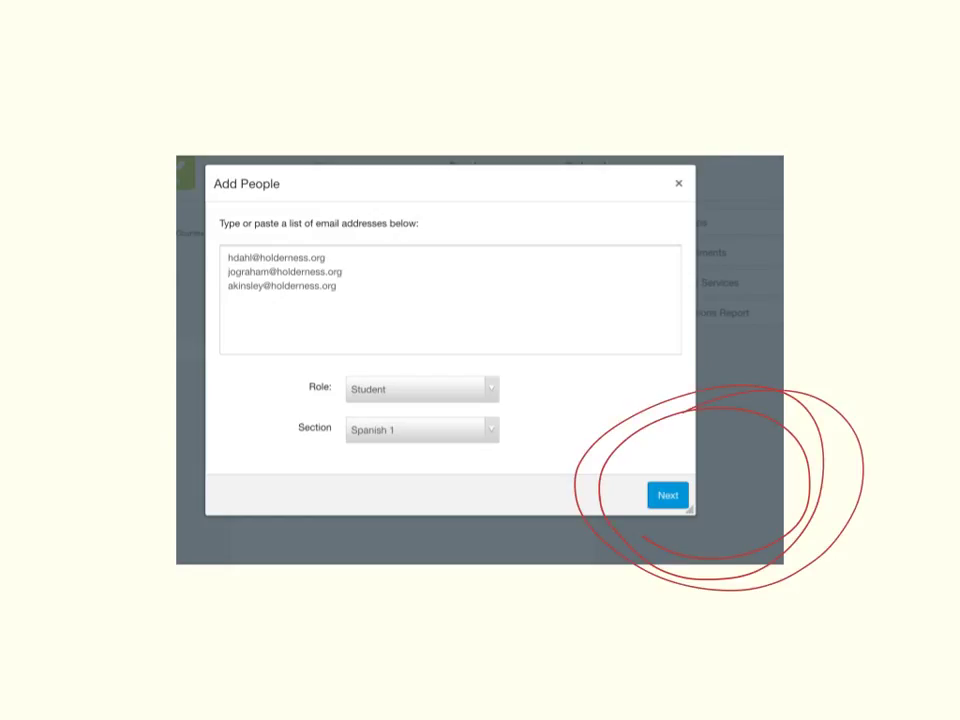
click(668, 494)
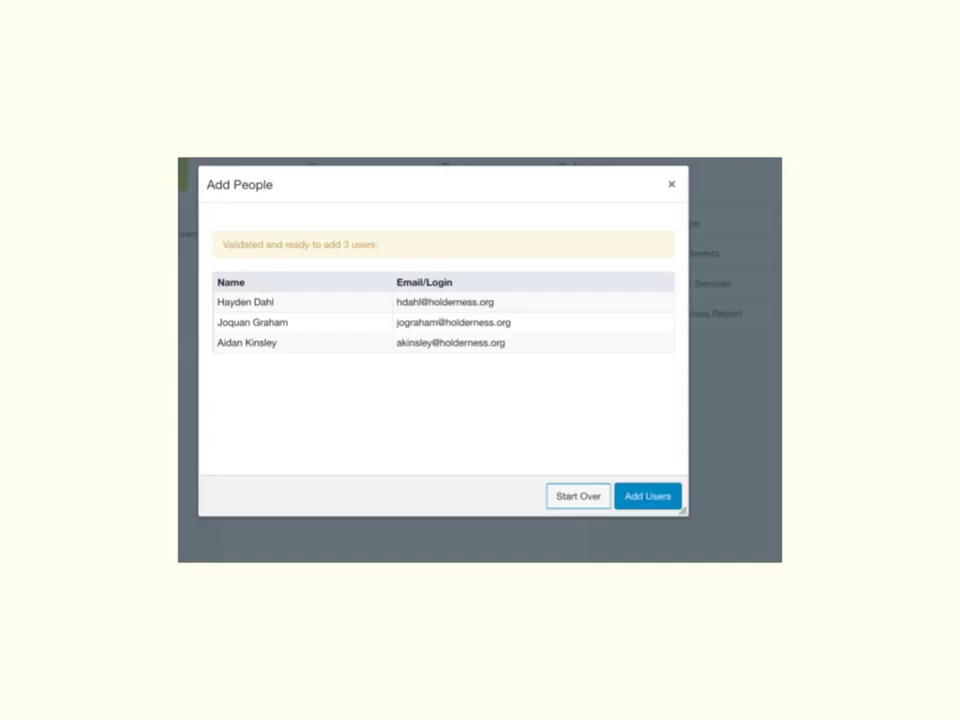